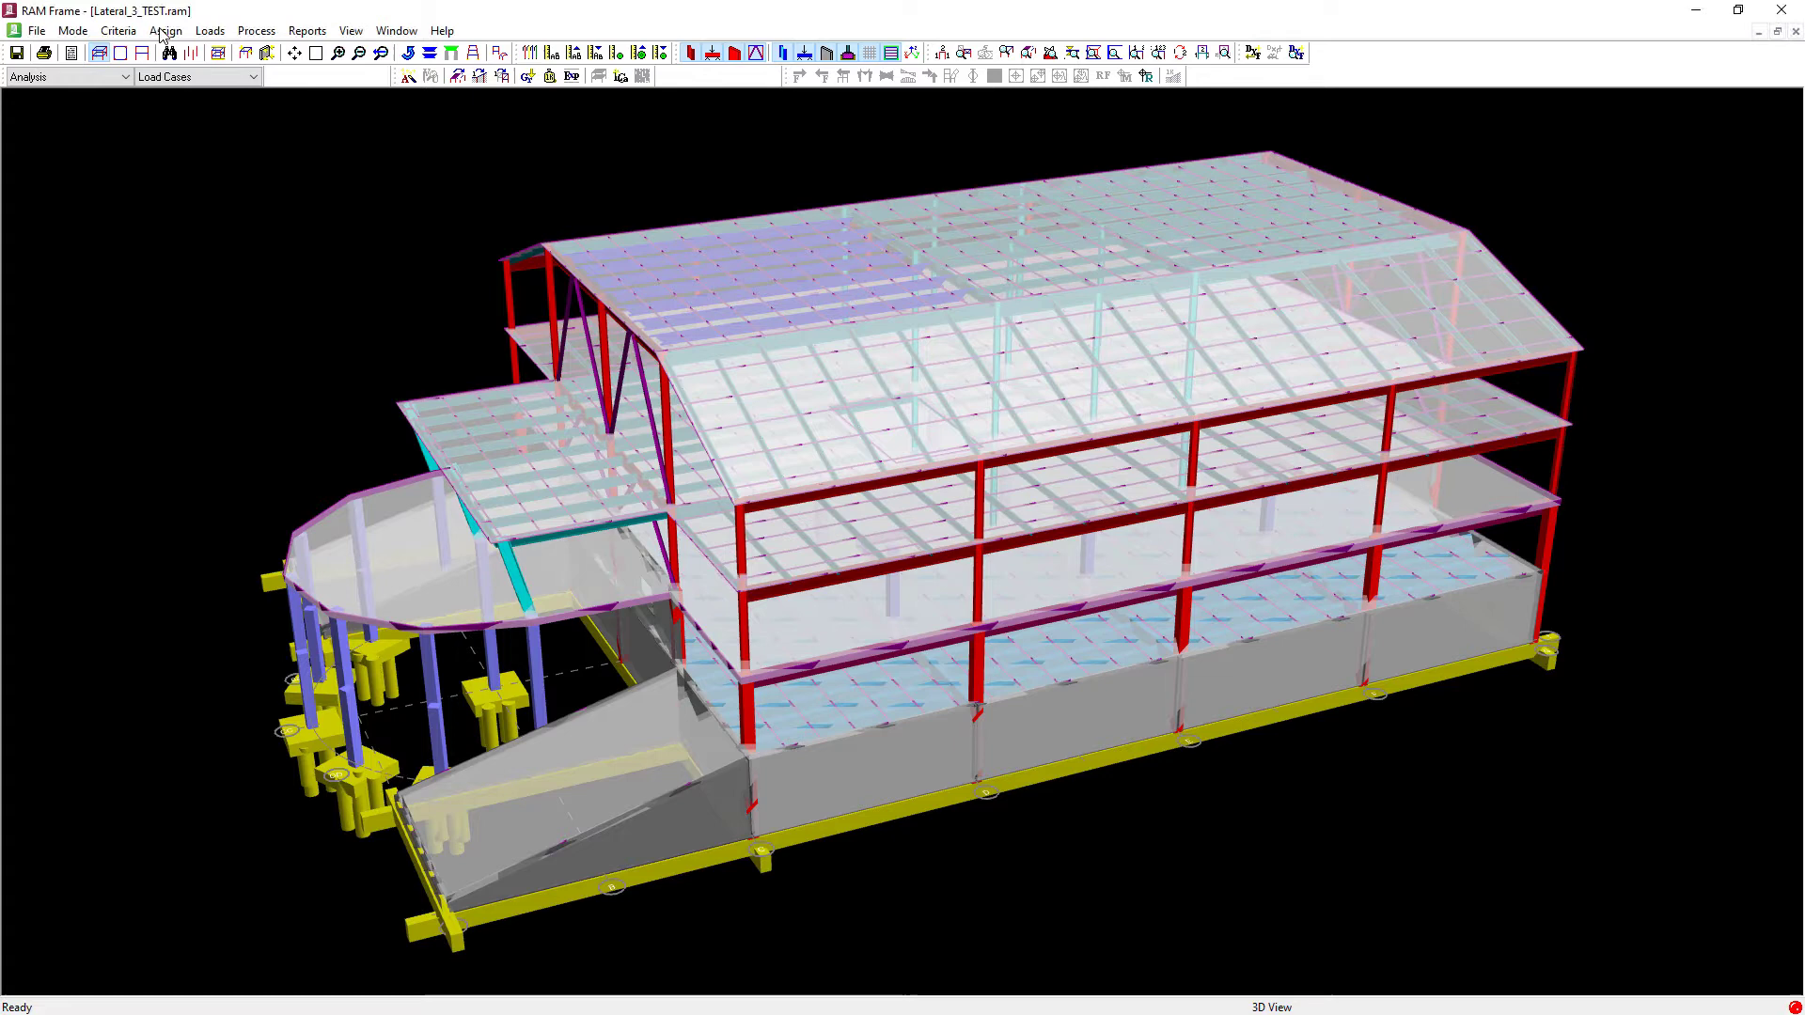
# - Reach the Tension-Only assignment for braces from the Assign menu
pyautogui.click(165, 30)
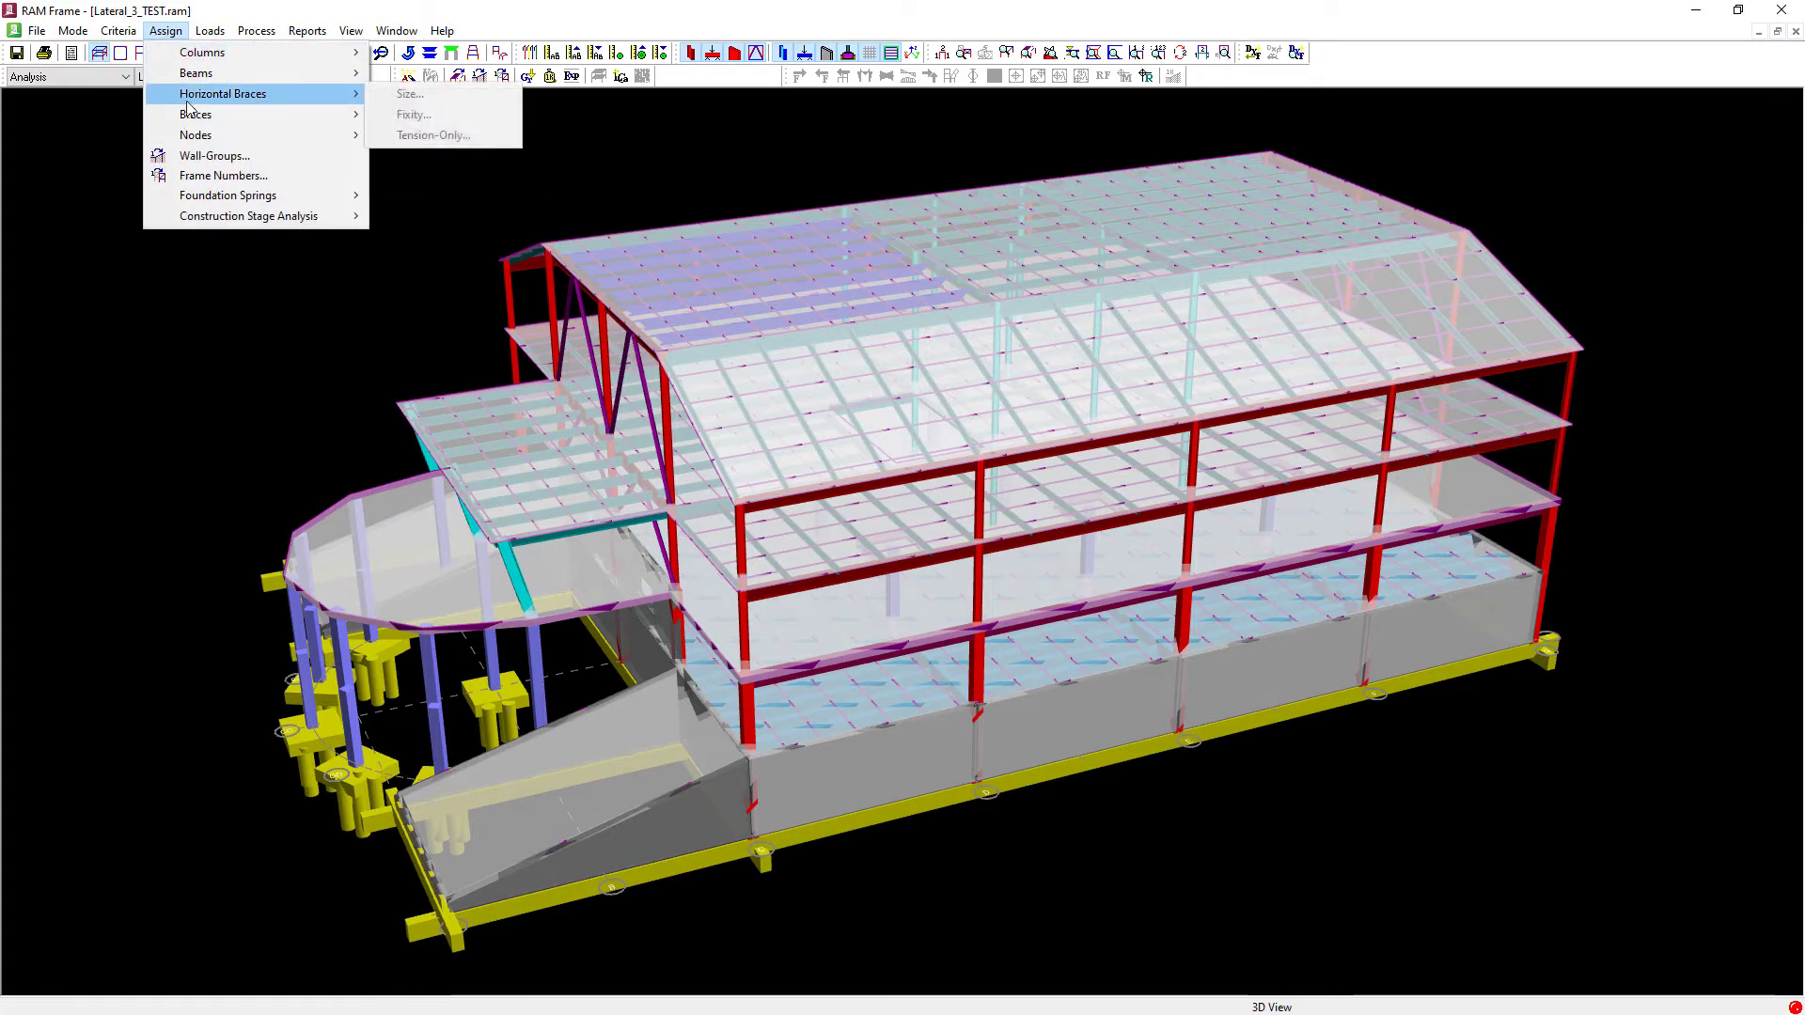
pyautogui.moveTo(194, 114)
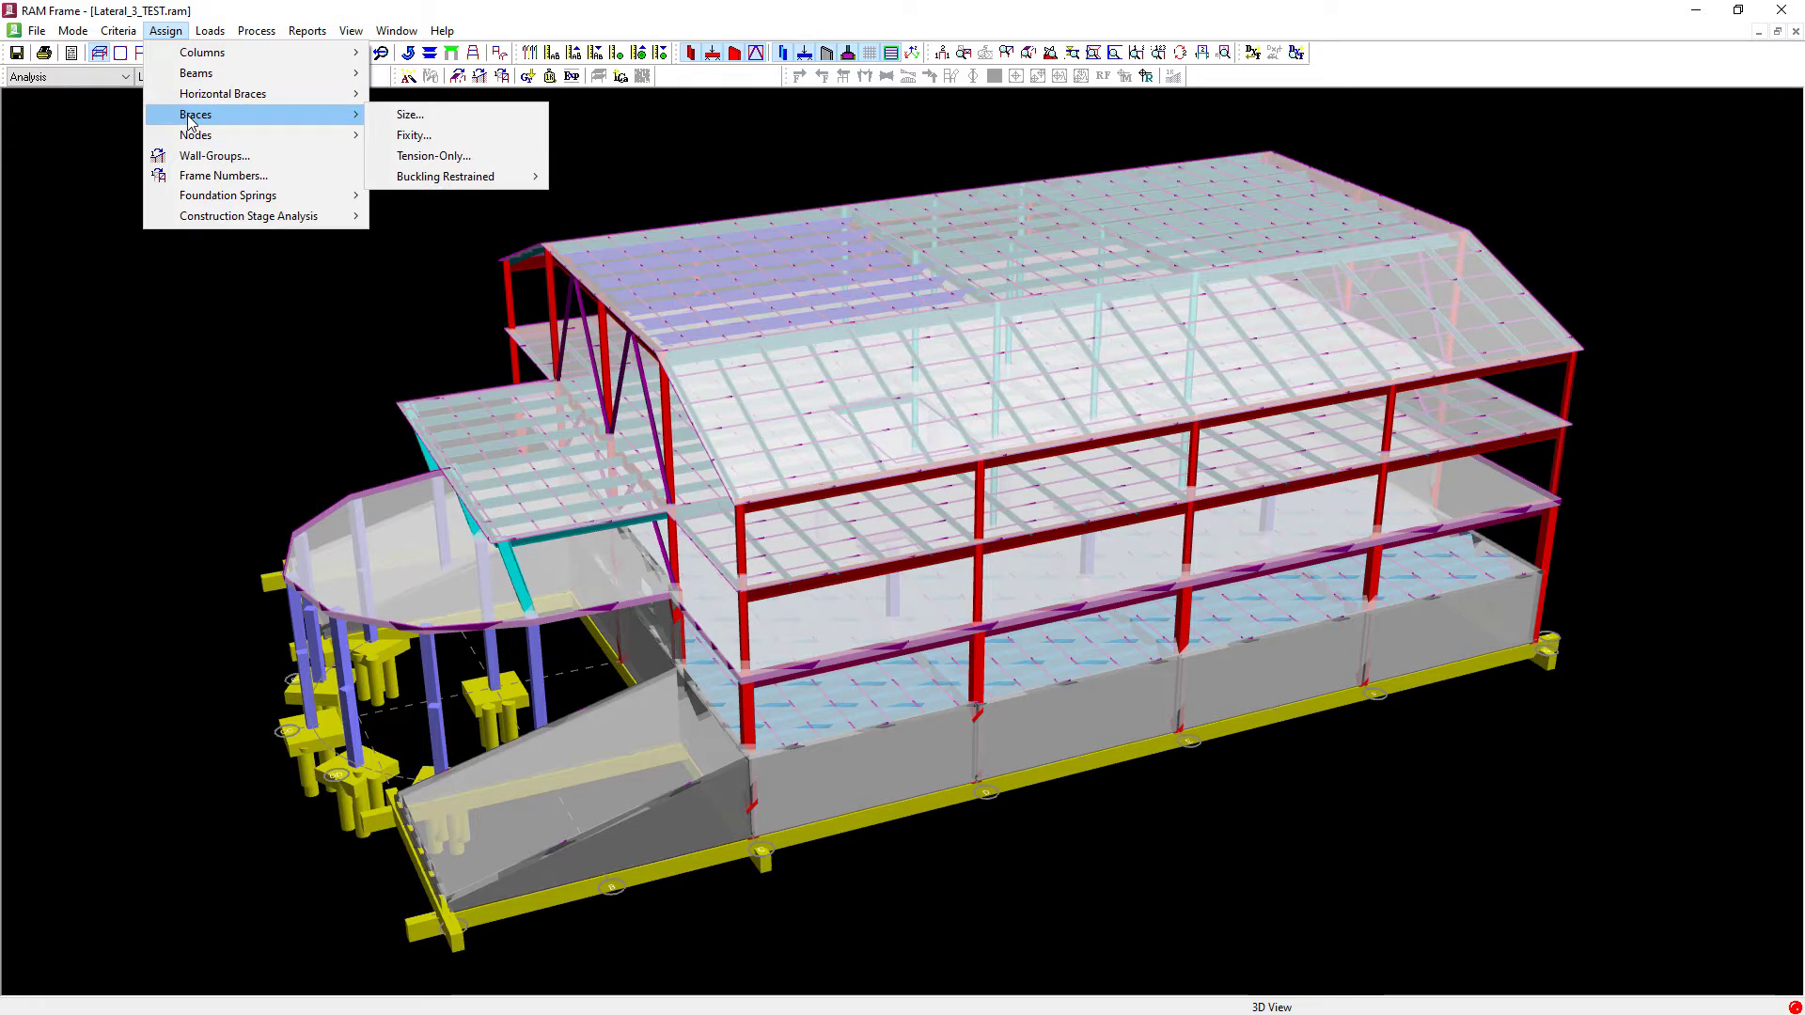
pyautogui.moveTo(238, 118)
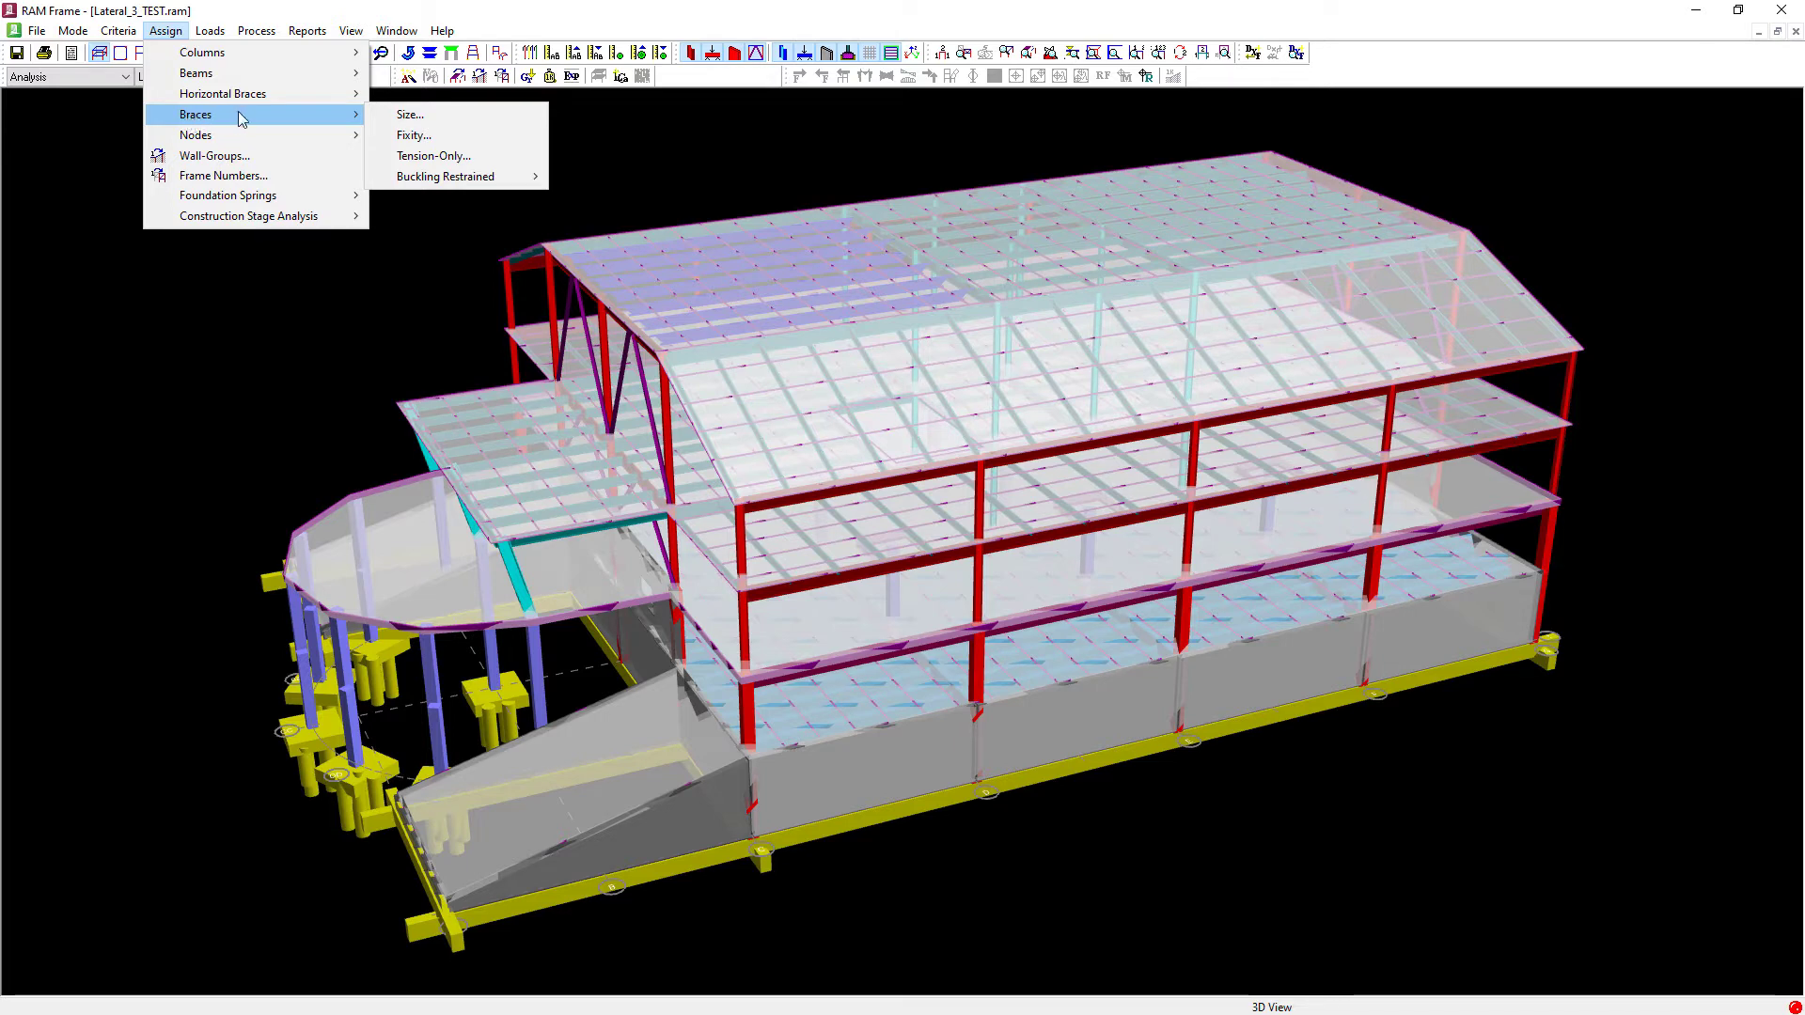
pyautogui.moveTo(434, 156)
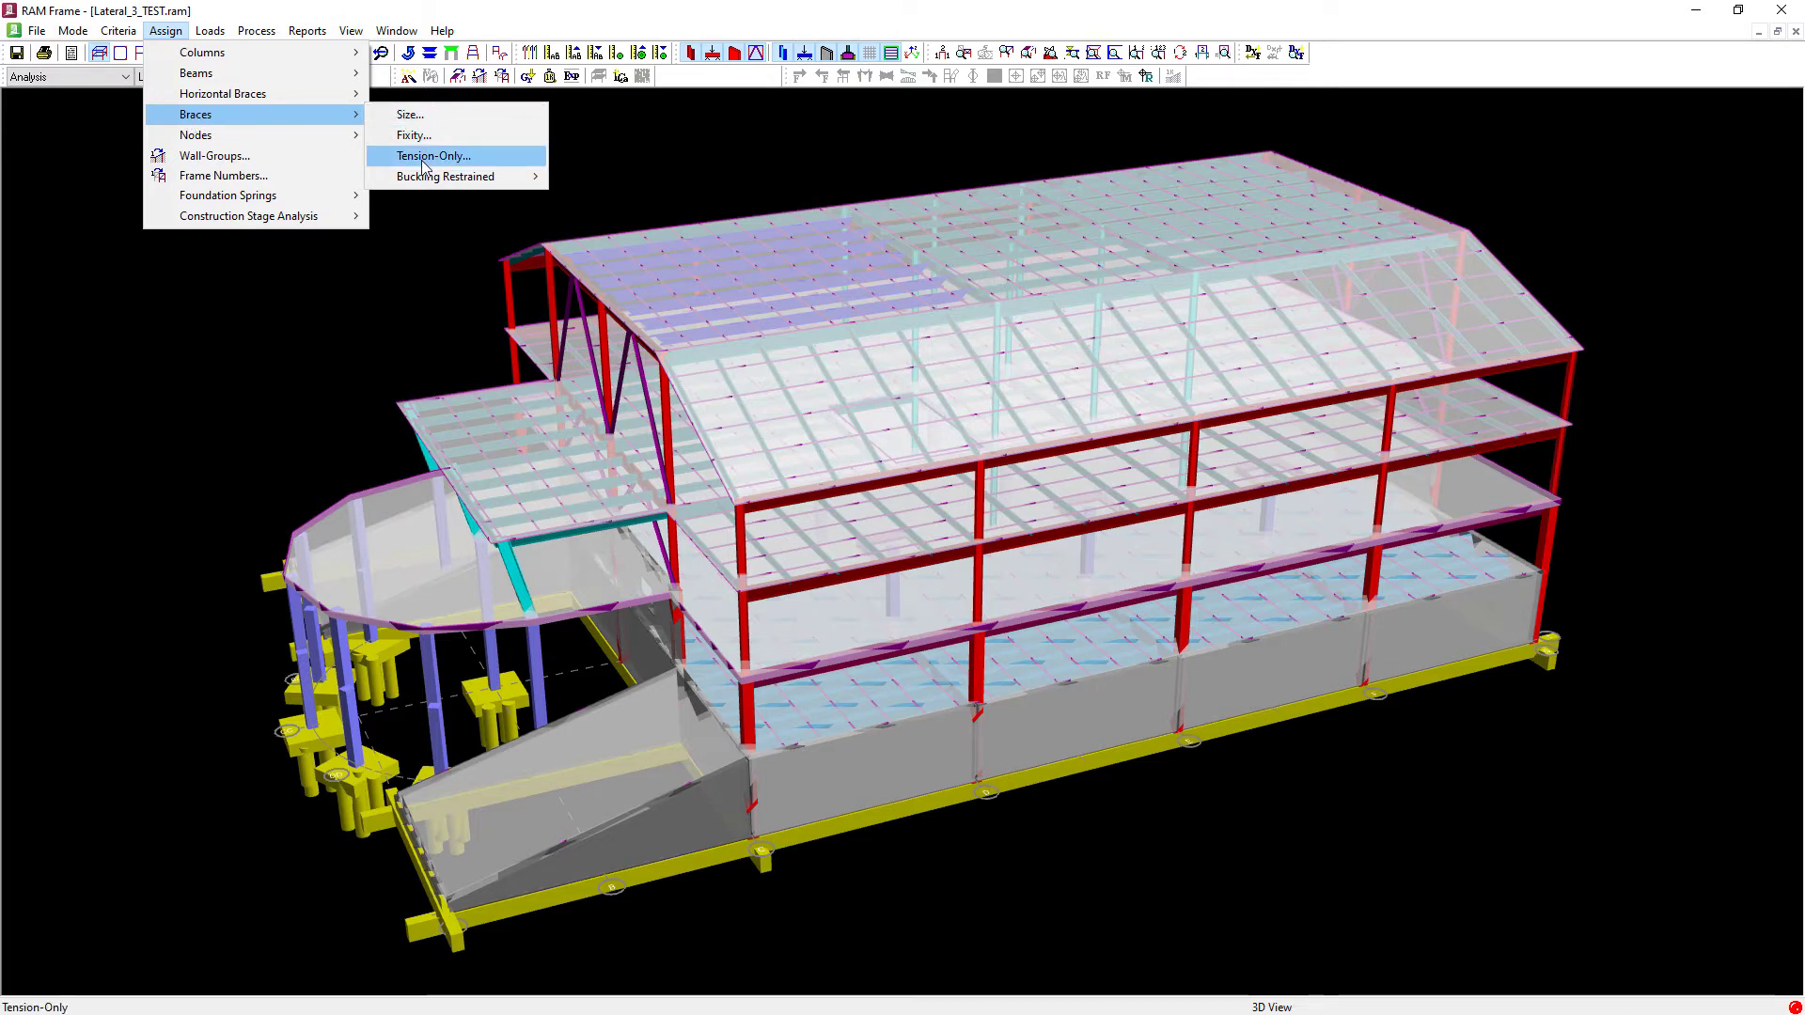
pyautogui.click(432, 156)
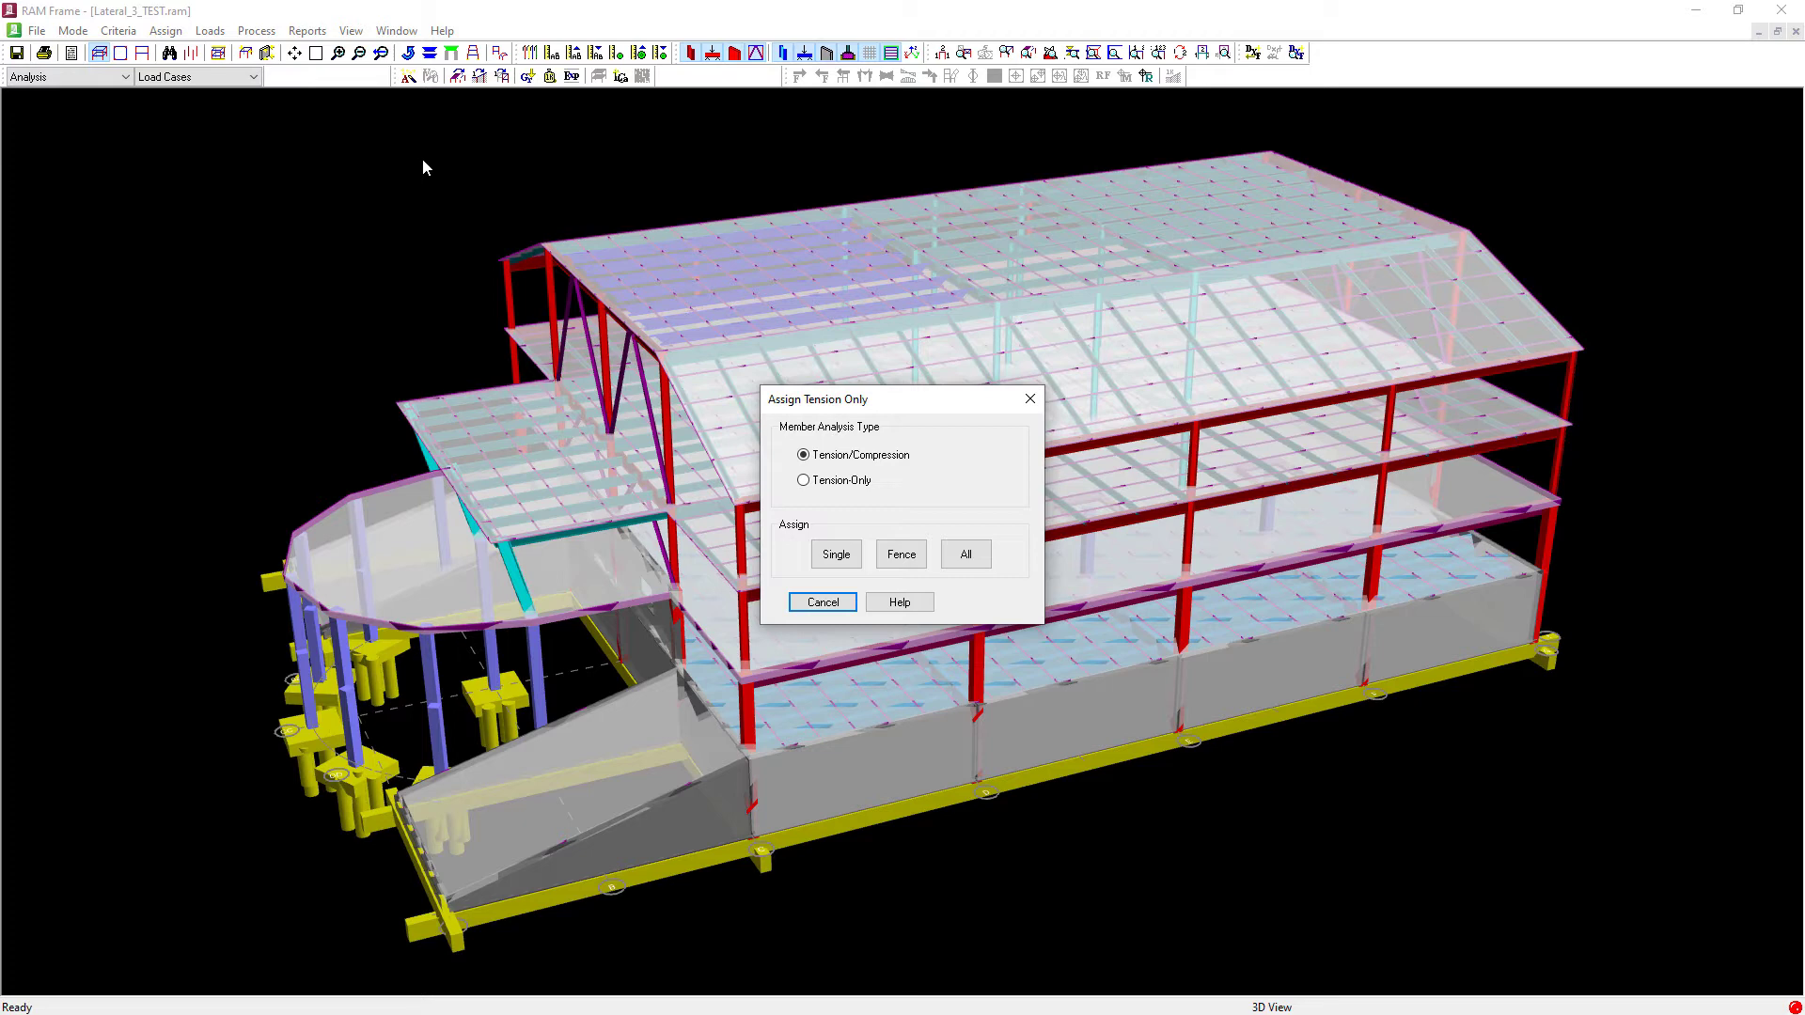
pyautogui.moveTo(812, 472)
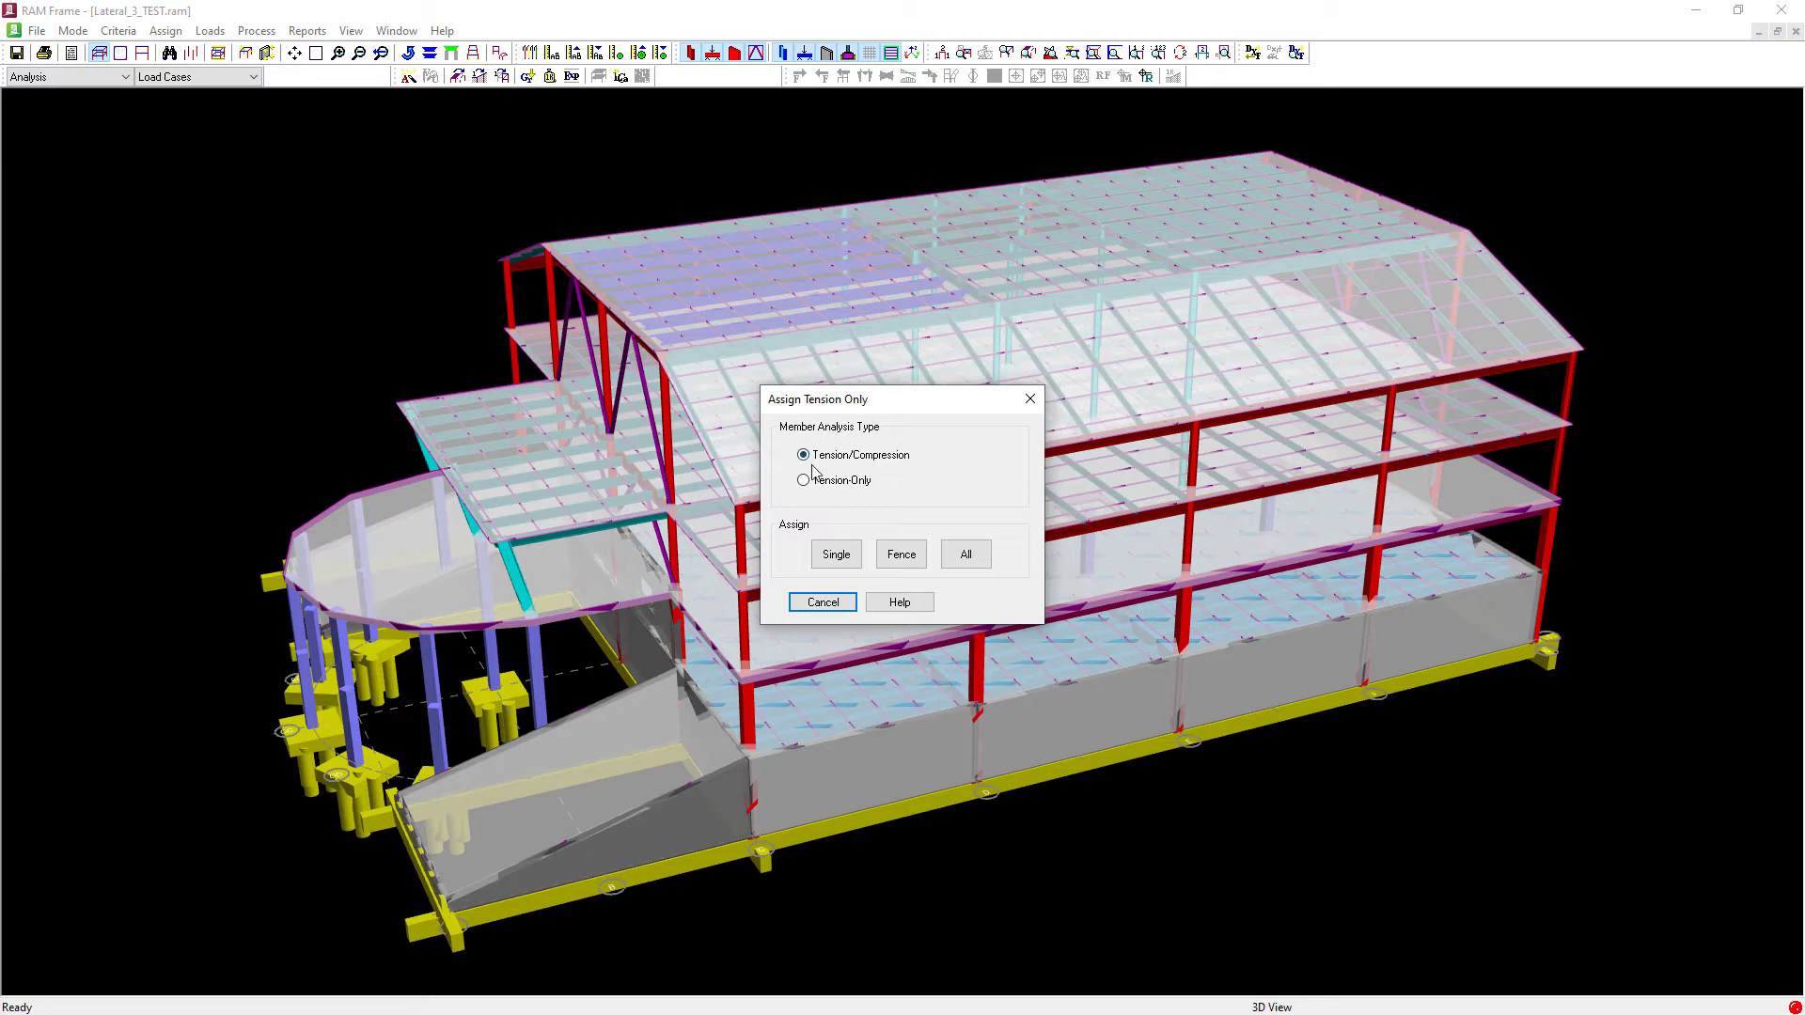
# - Choose Tension-Only as the analysis type and apply it to all braces
pyautogui.click(803, 479)
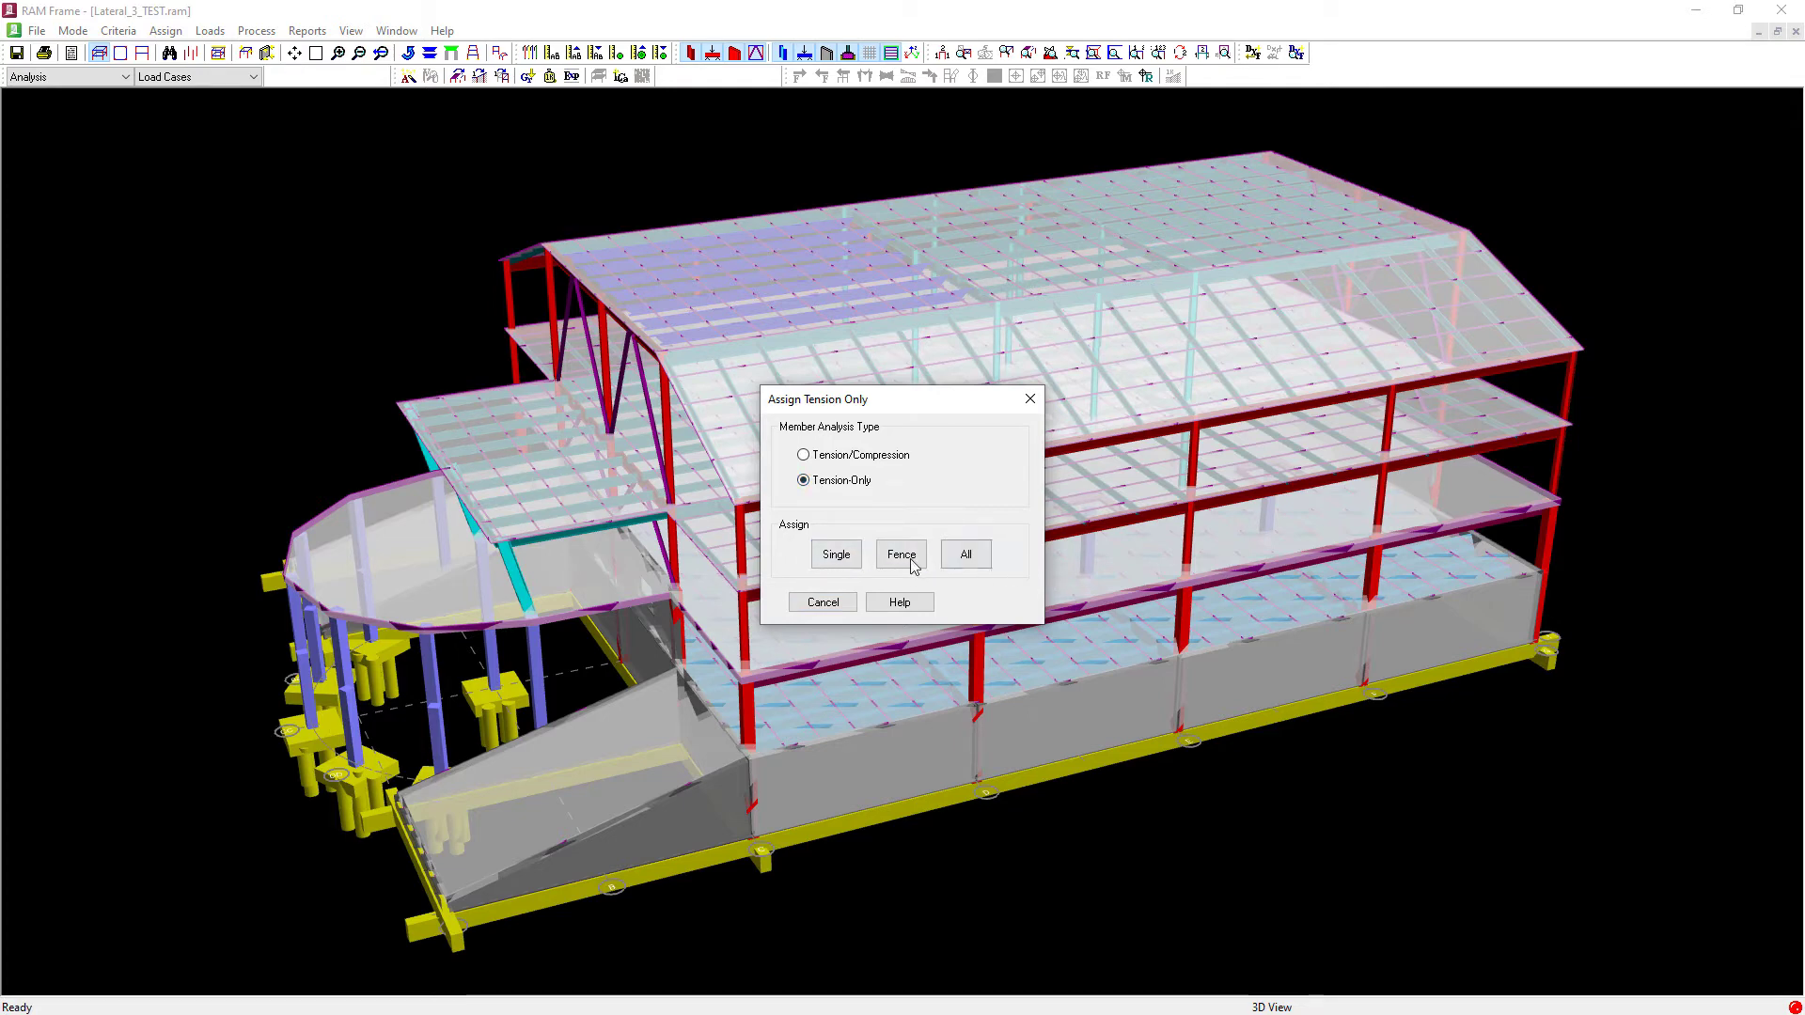
pyautogui.moveTo(965, 552)
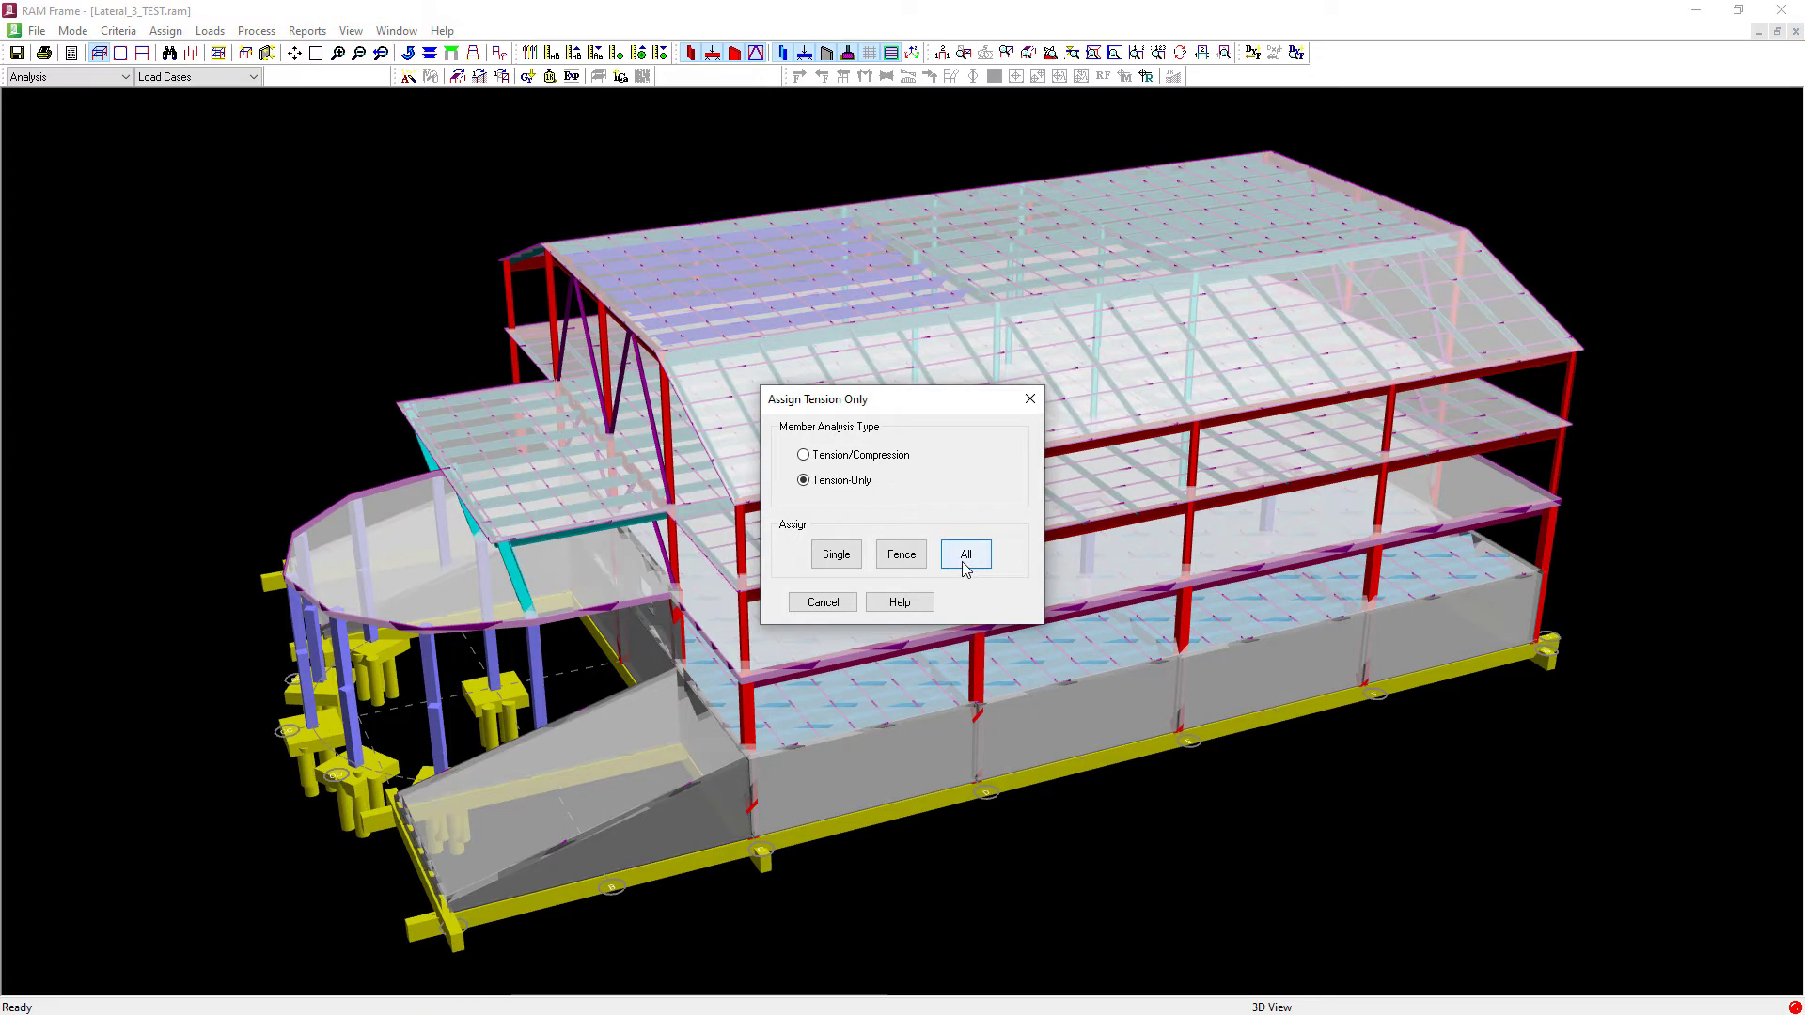
pyautogui.click(965, 553)
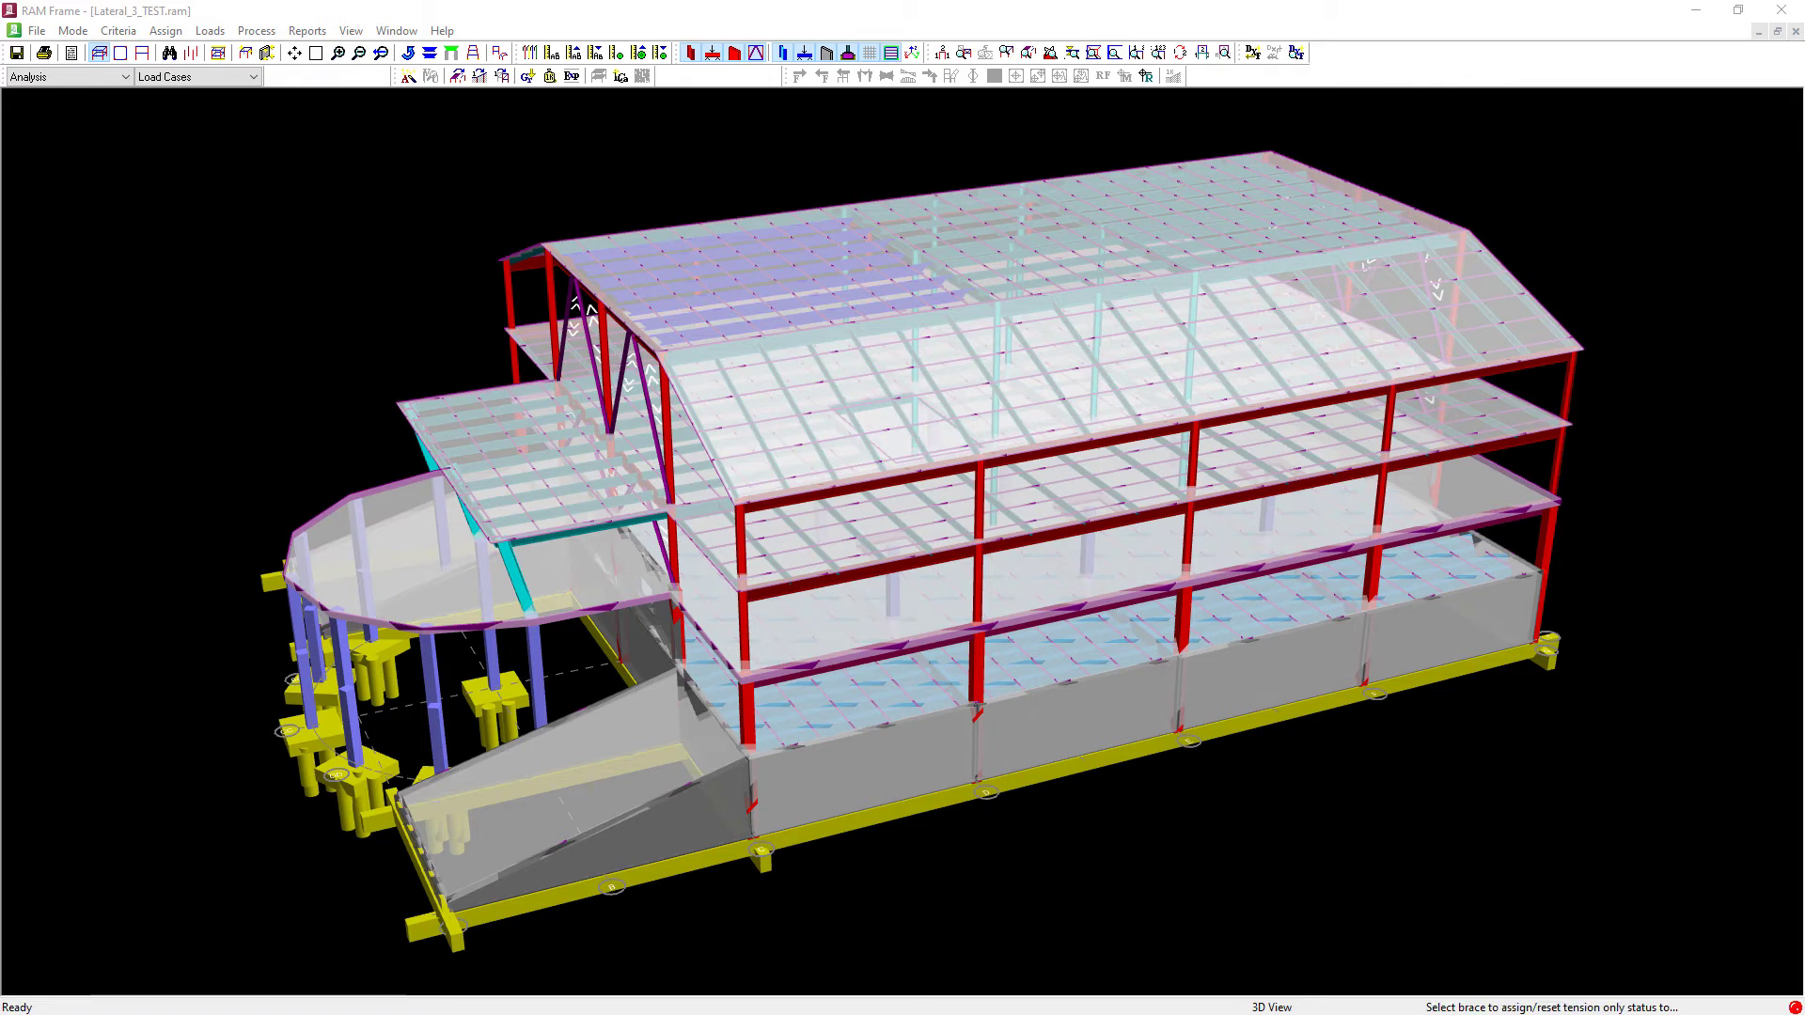
# - Enable additional tension-only load case generation for the Wind MWFRS case and confirm
pyautogui.click(209, 30)
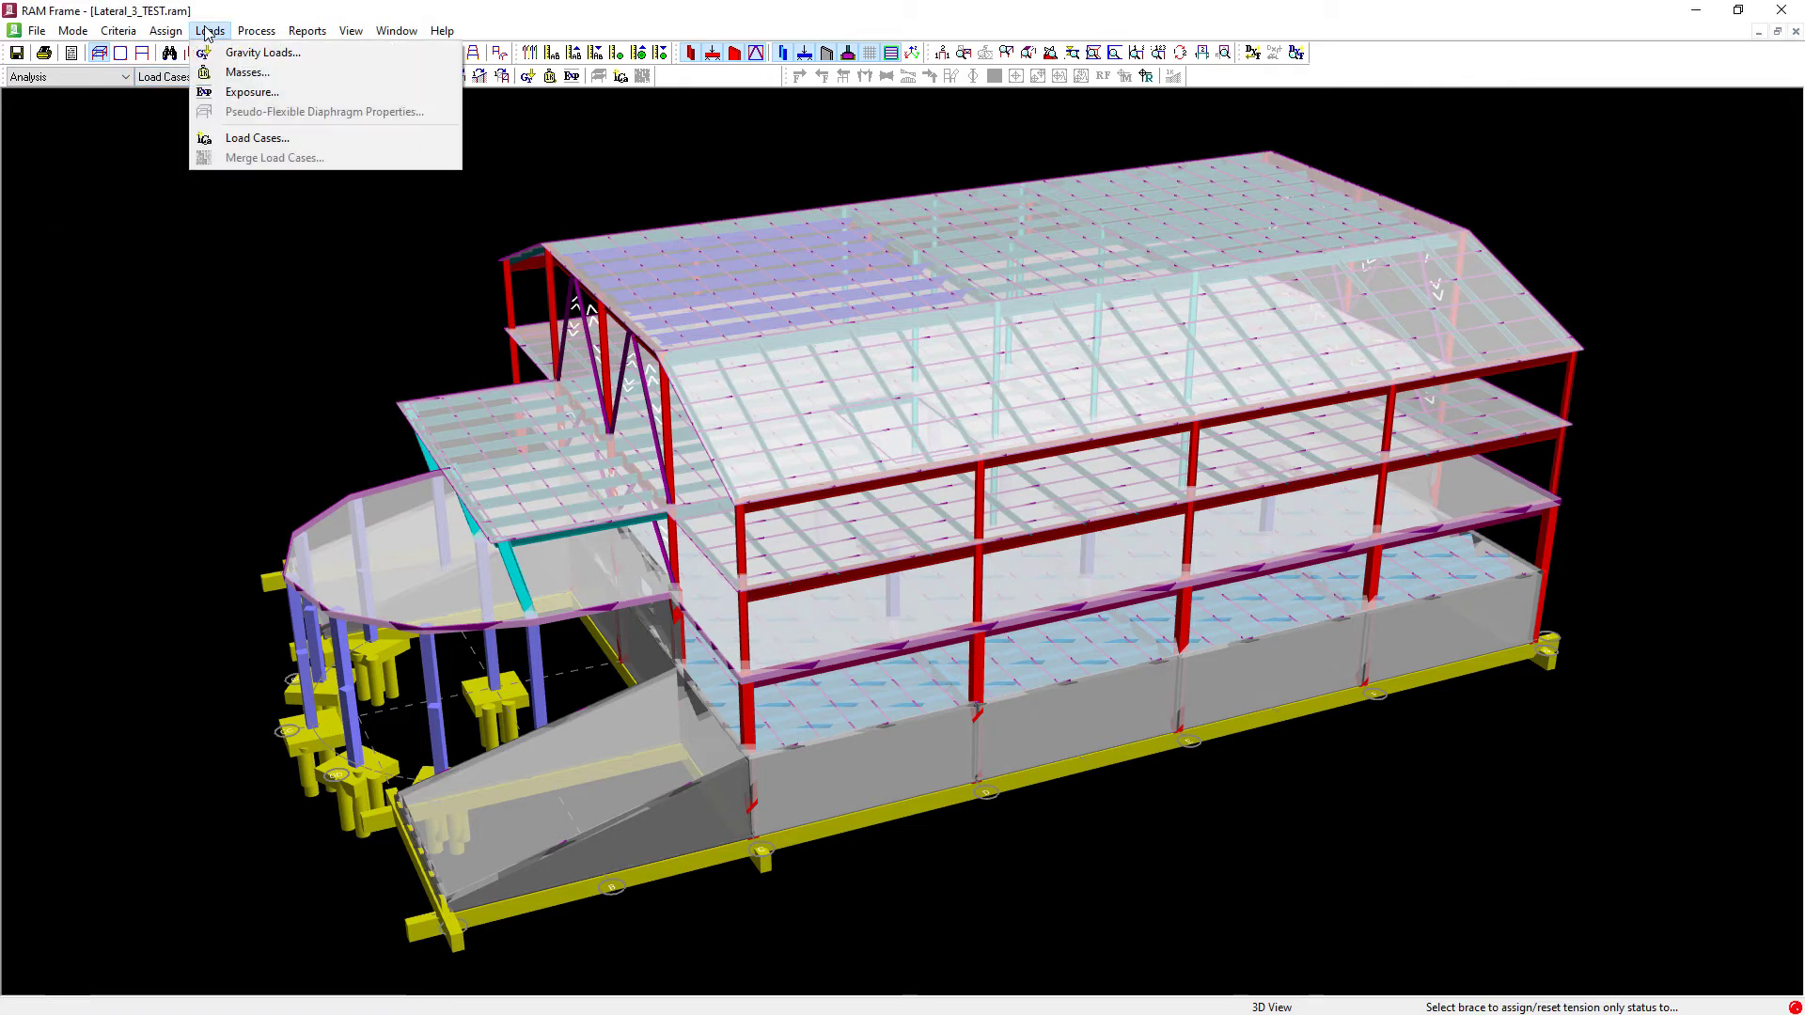
pyautogui.moveTo(258, 138)
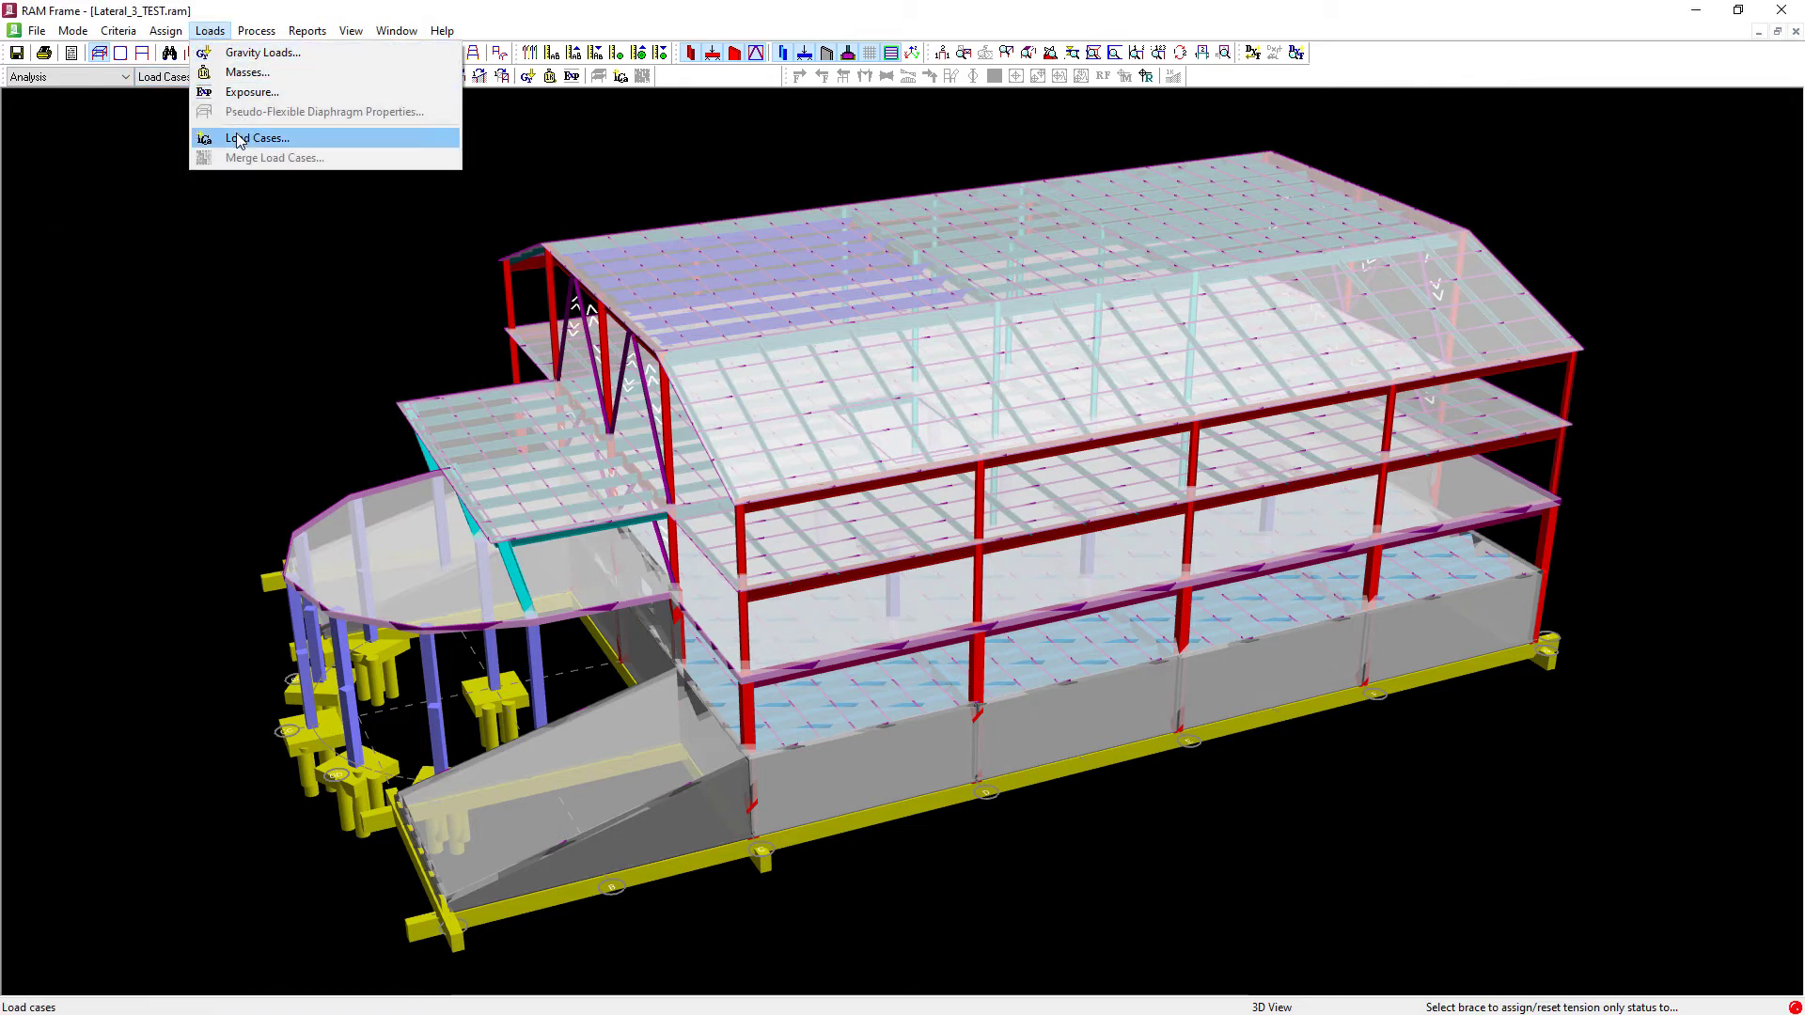
pyautogui.click(258, 137)
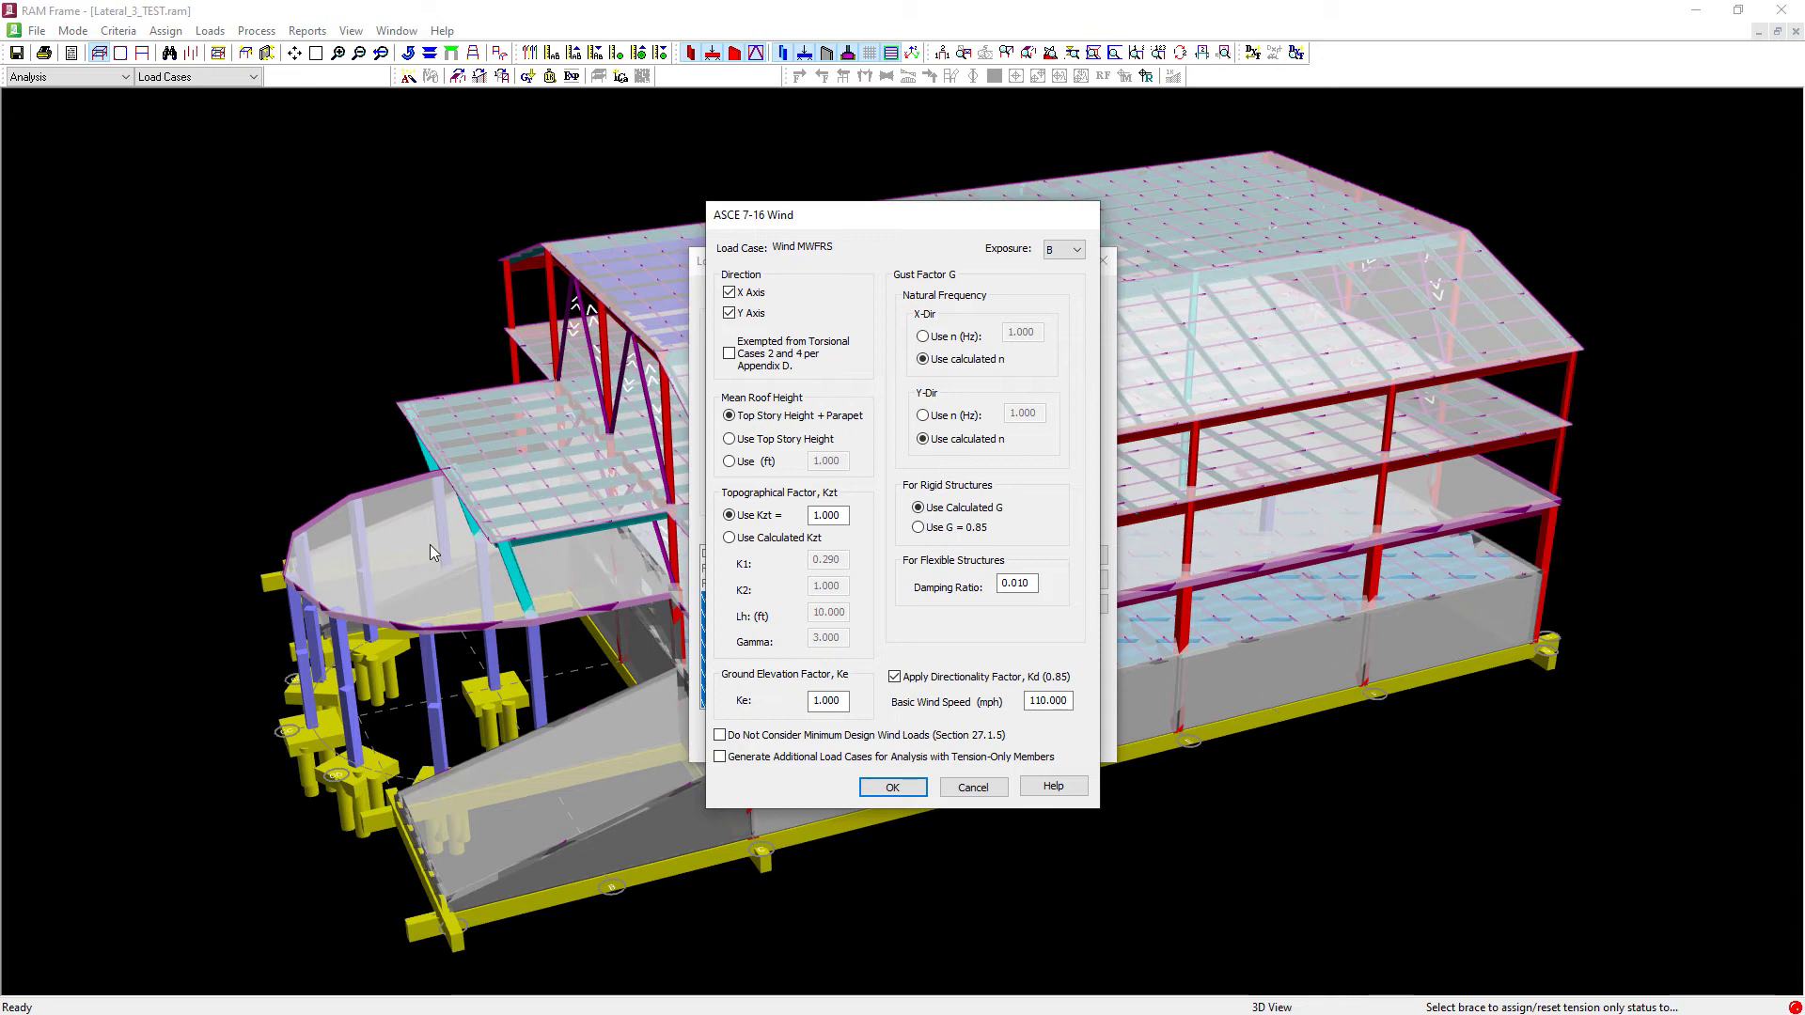
pyautogui.moveTo(682, 754)
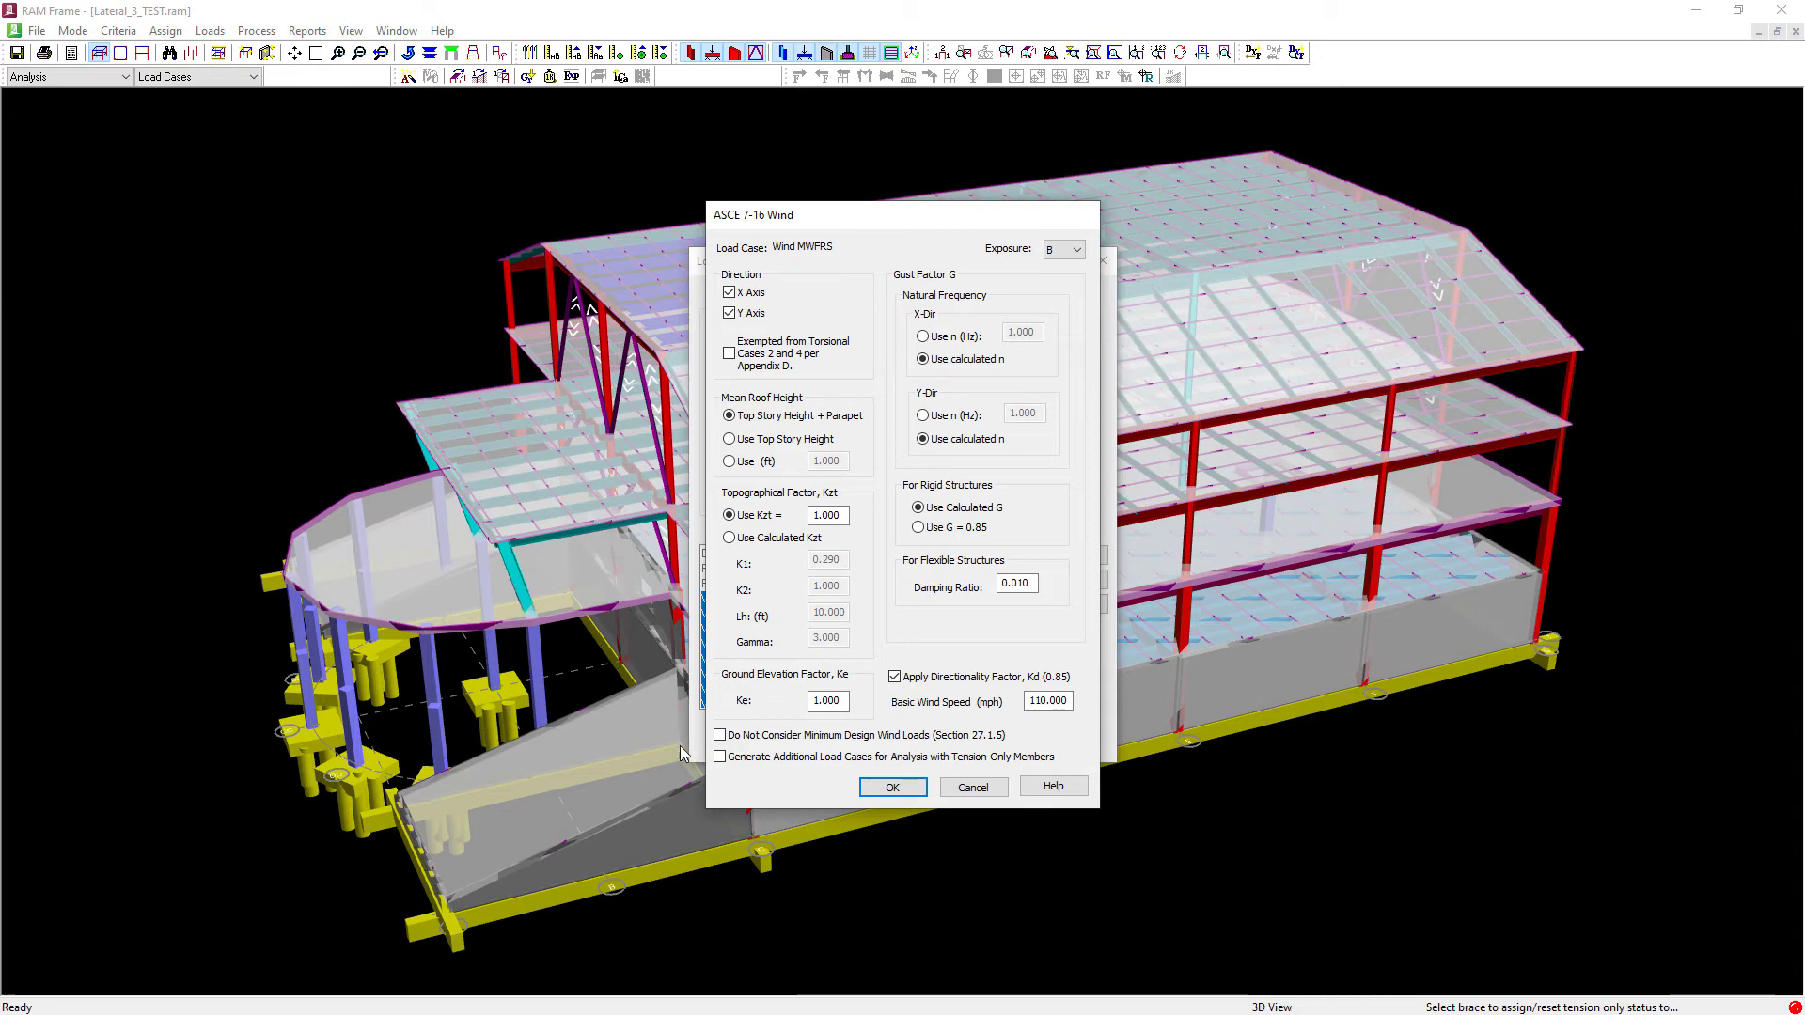
pyautogui.click(720, 756)
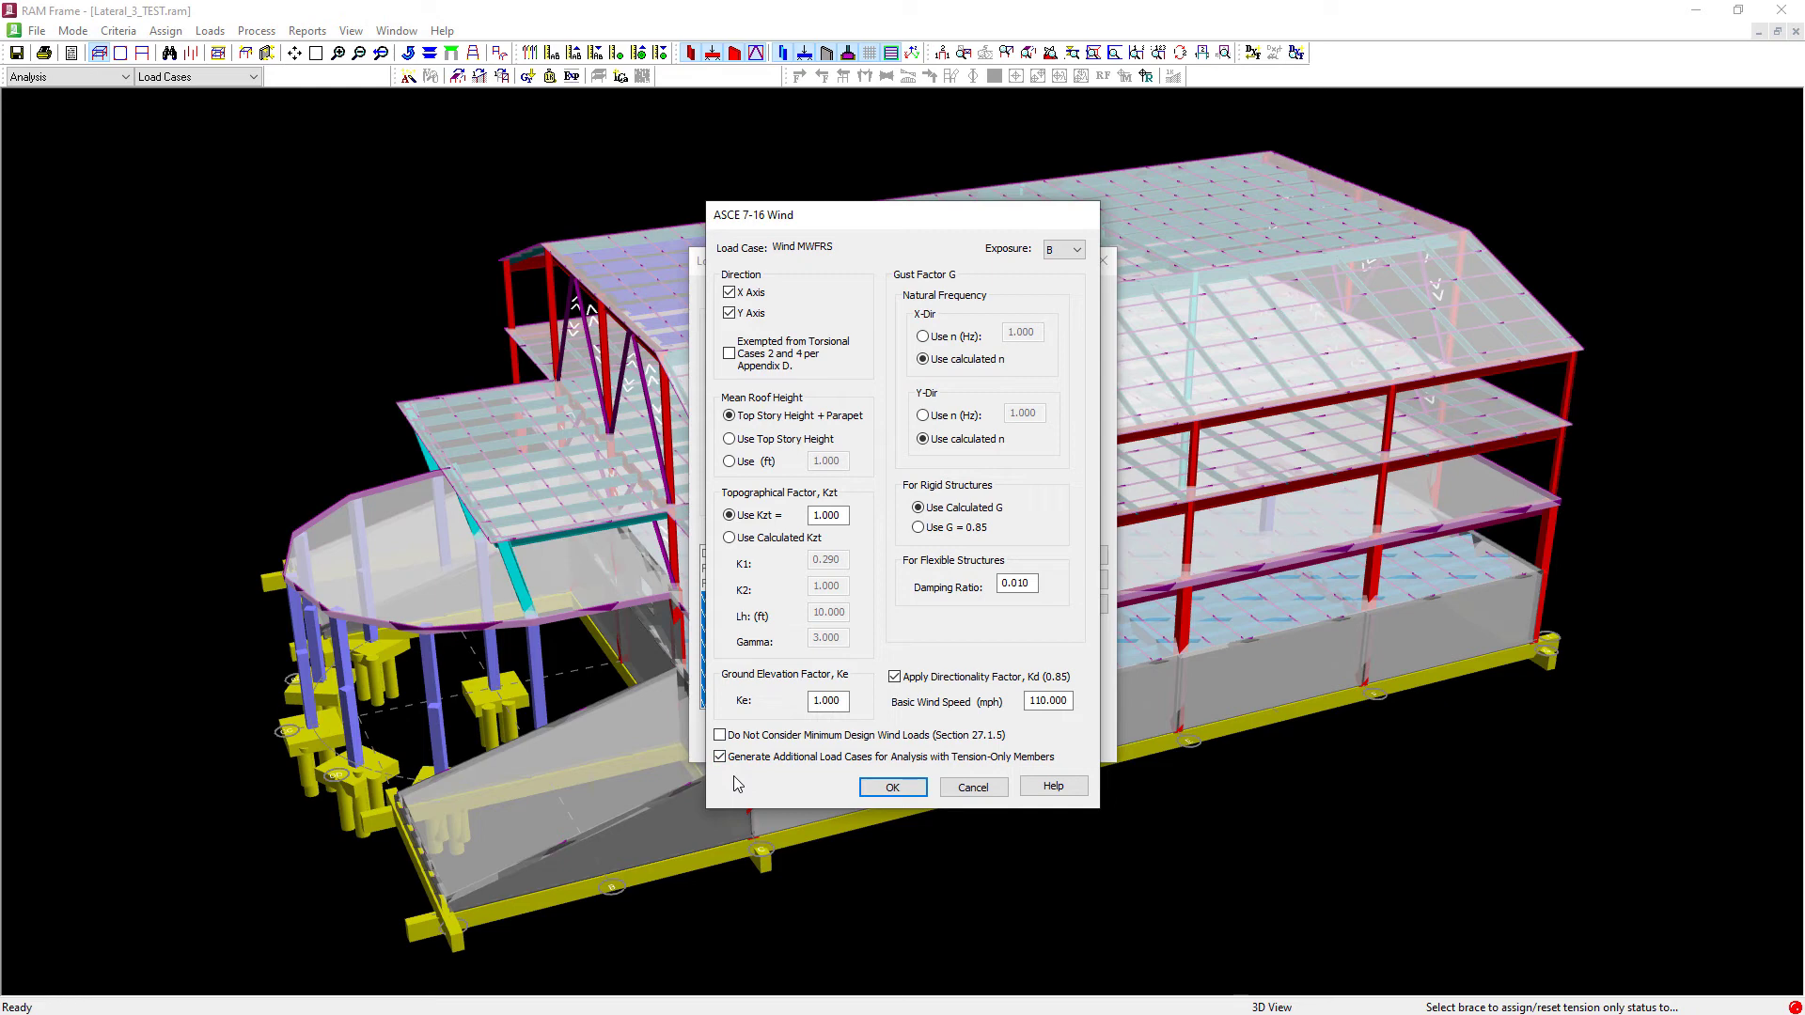
pyautogui.click(891, 786)
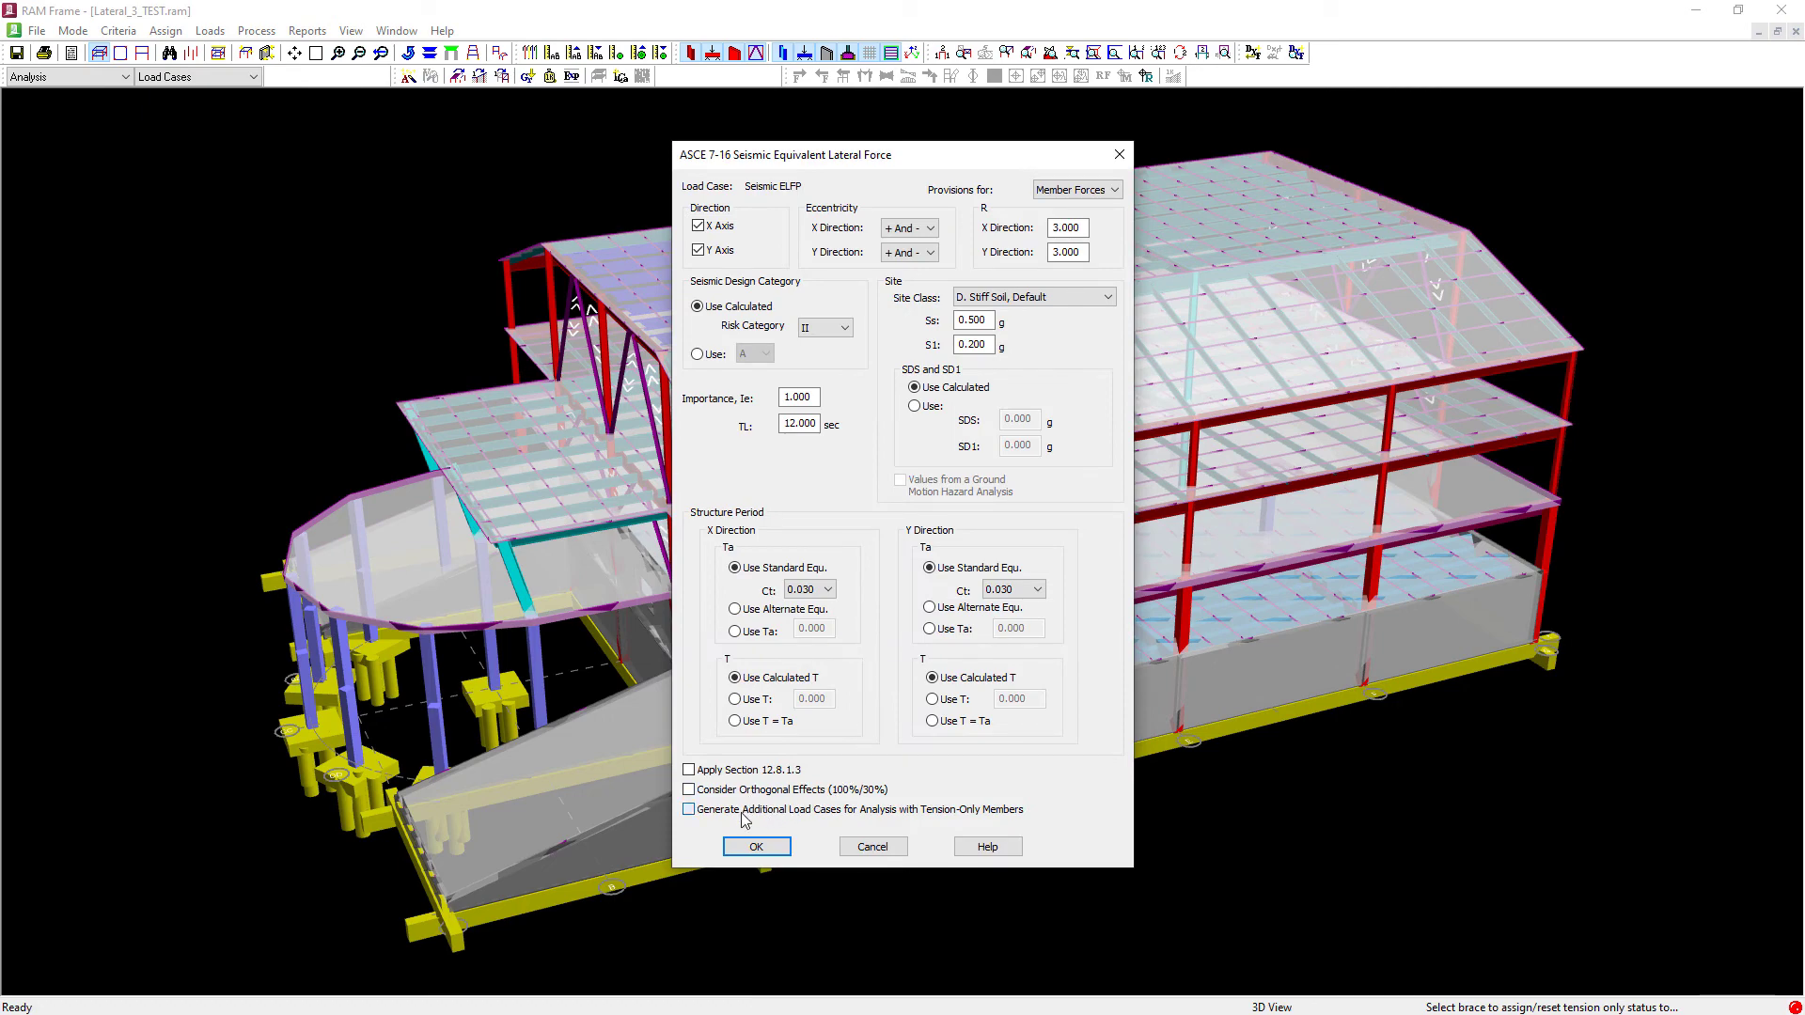
# - Enable additional tension-only cases for the Seismic ELFP case, accept the load cases, and save the model
pyautogui.click(756, 846)
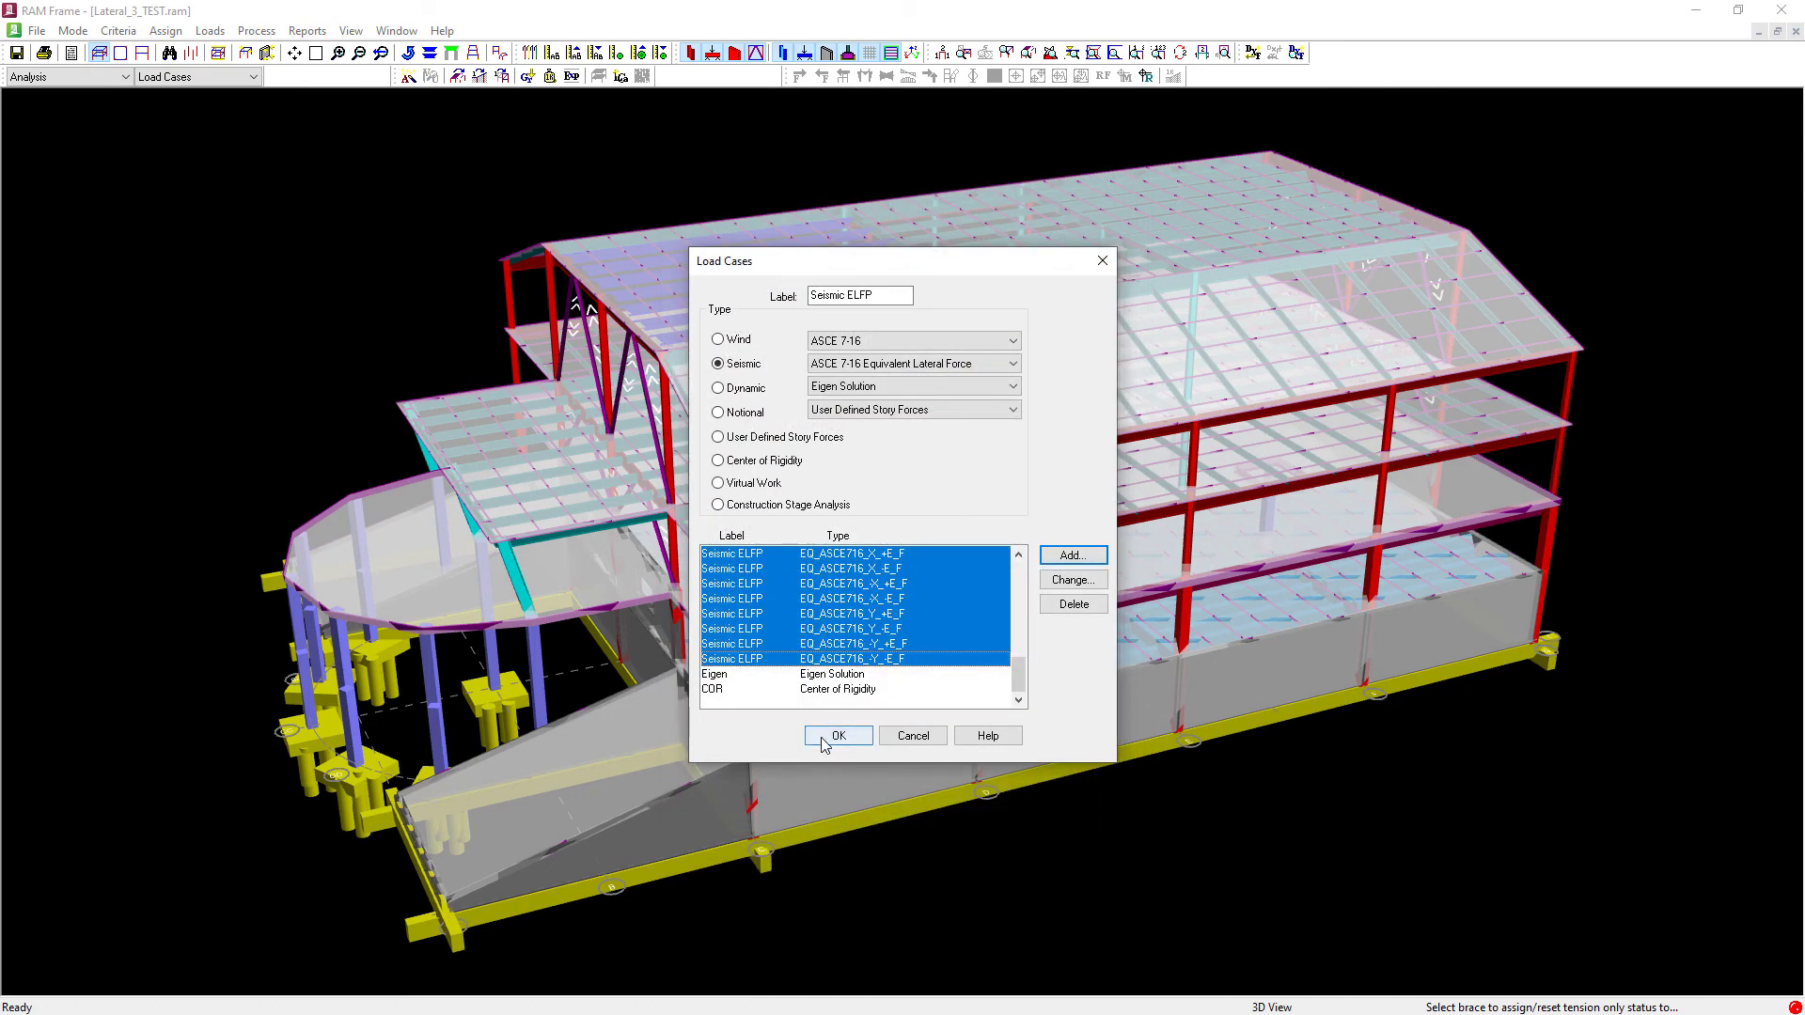
pyautogui.click(839, 736)
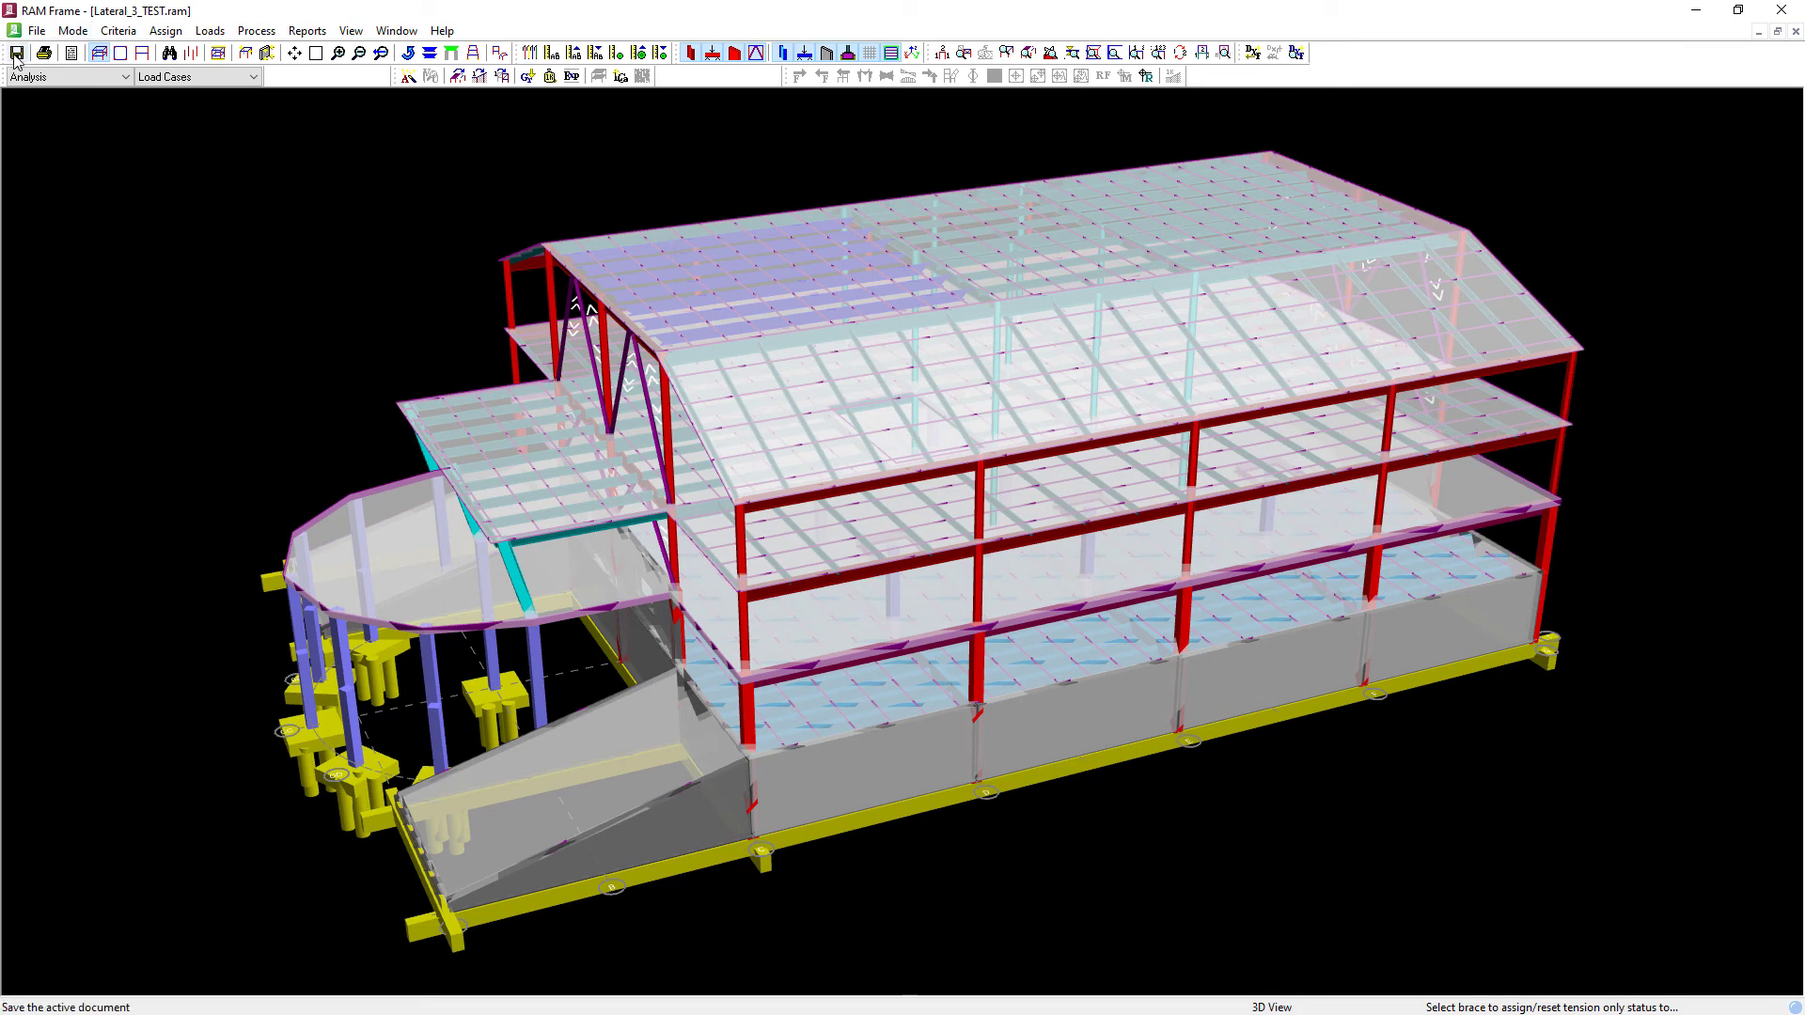
pyautogui.click(17, 53)
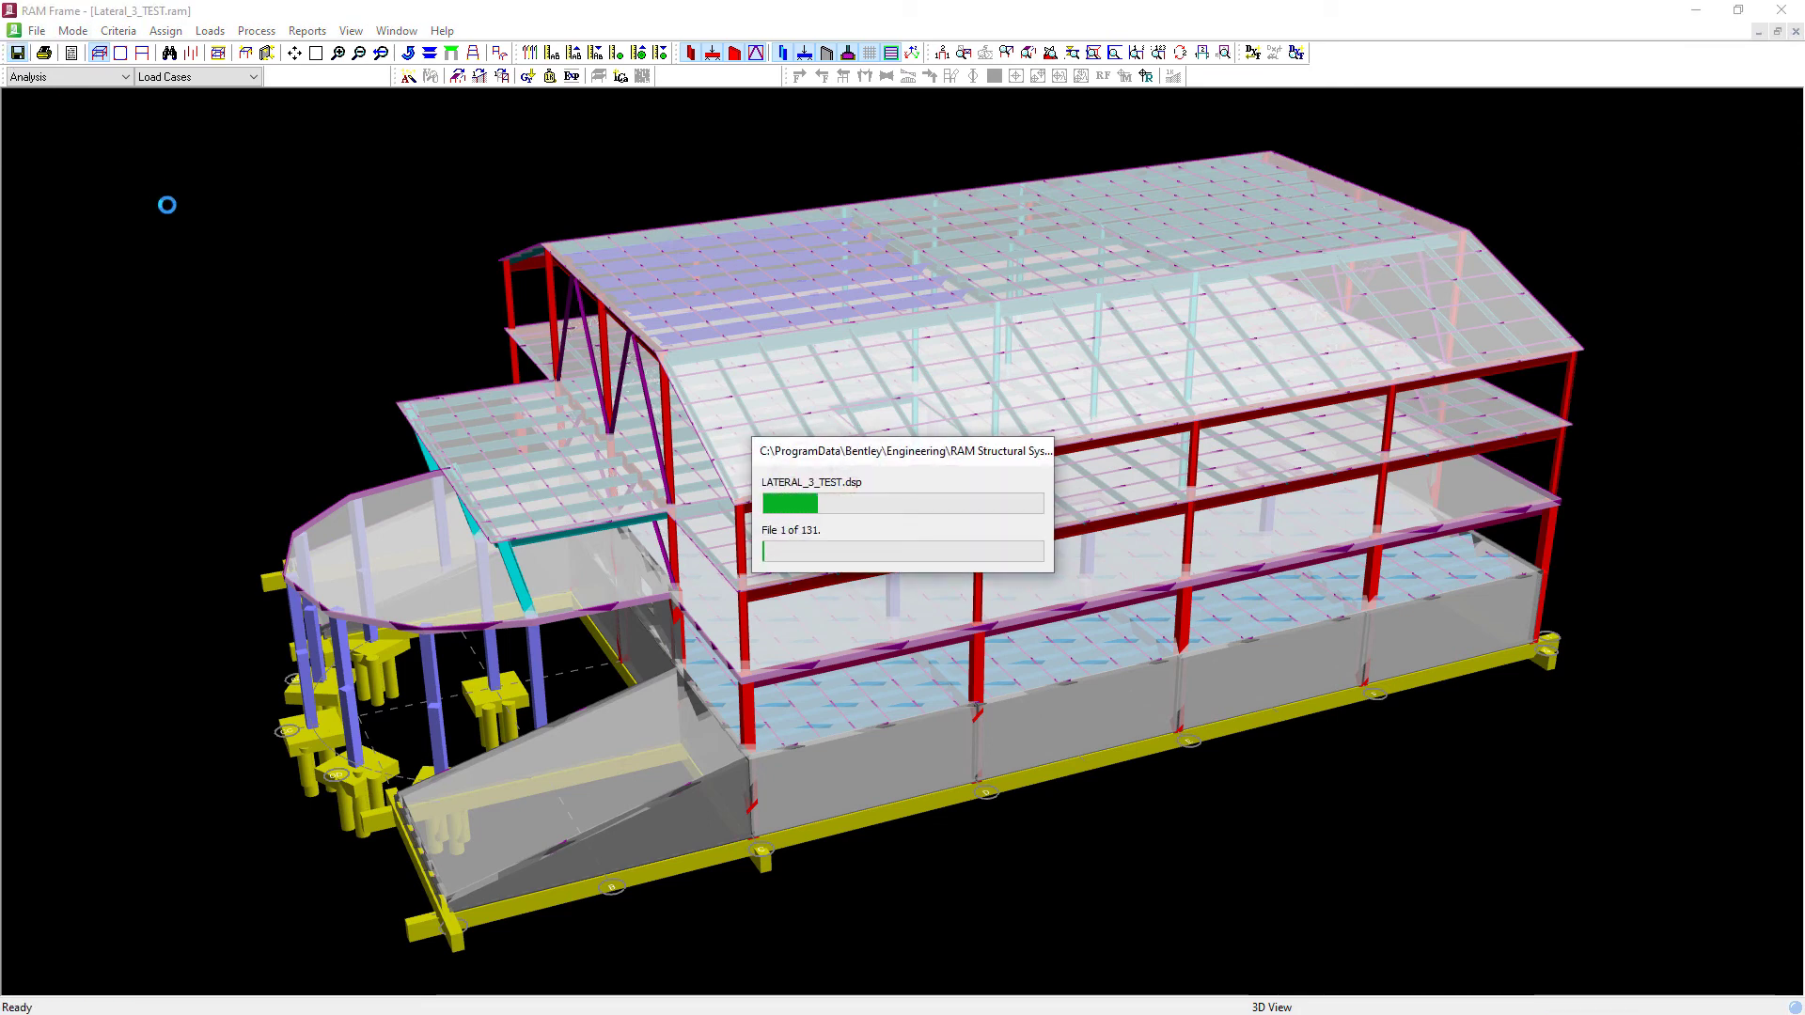